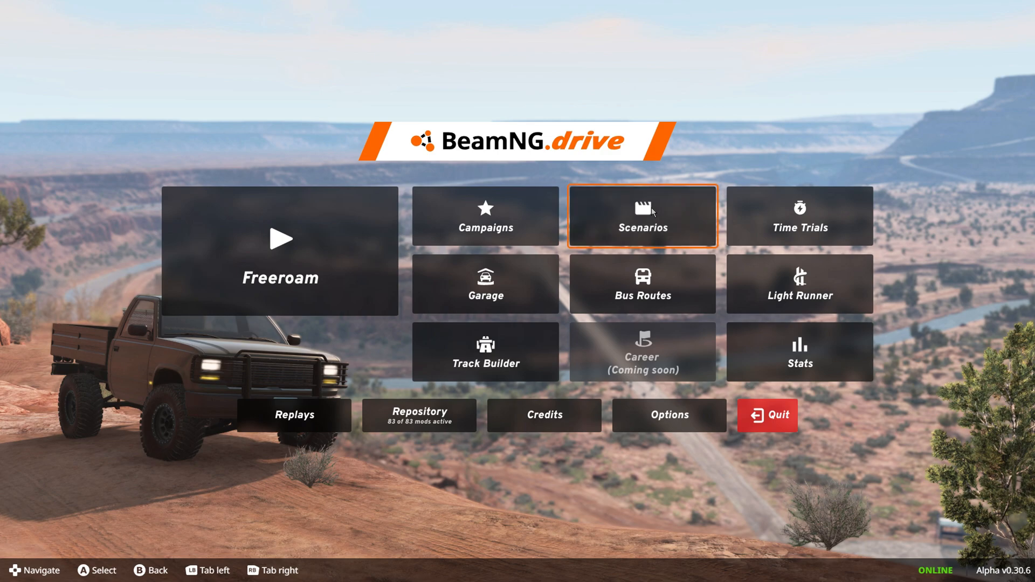
{"action": "mouse_move", "coordinate": [649, 211]}
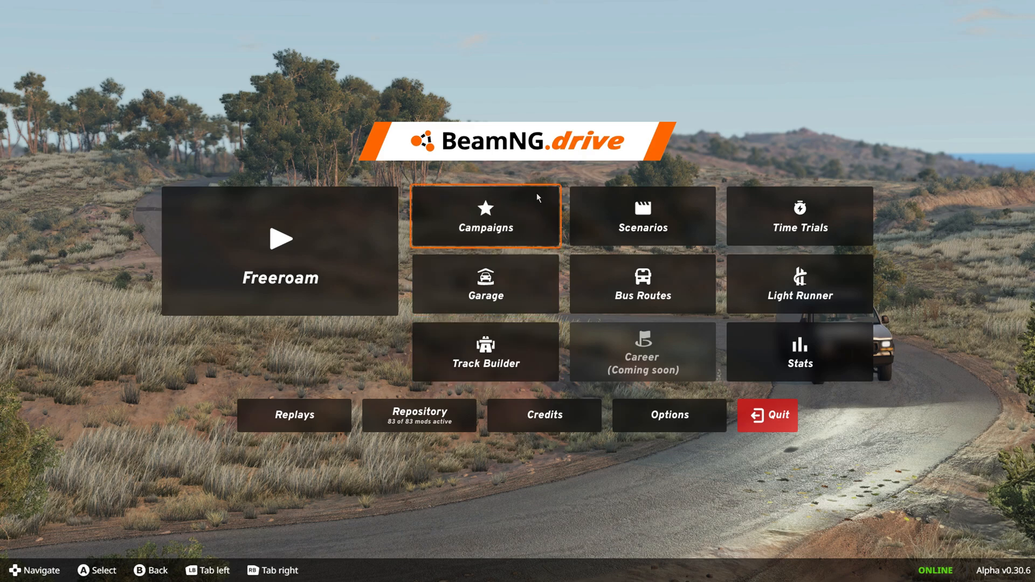
Step: Search the Start menu for 'BeamMP-Launcher' so the app shows as best match
{"action": "left_click", "coordinate": [374, 570]}
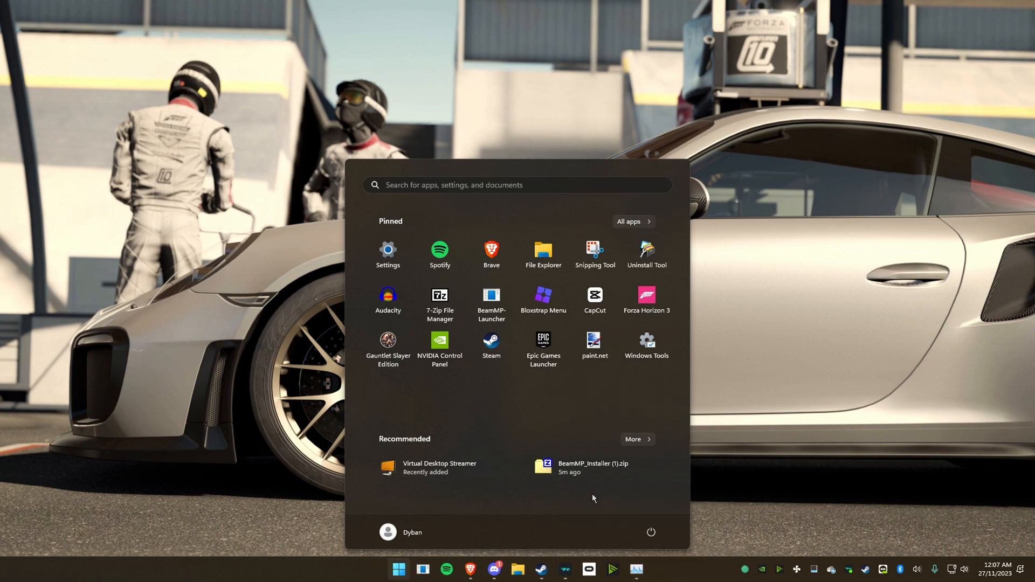
{"action": "type", "text": "beam."}
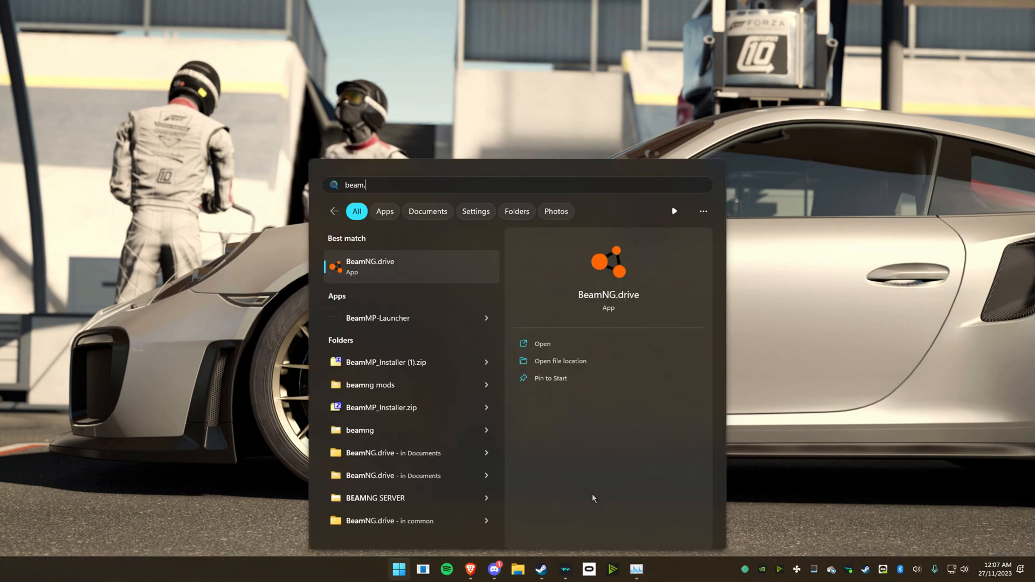
{"action": "type", "text": "BeamMP-Launcher"}
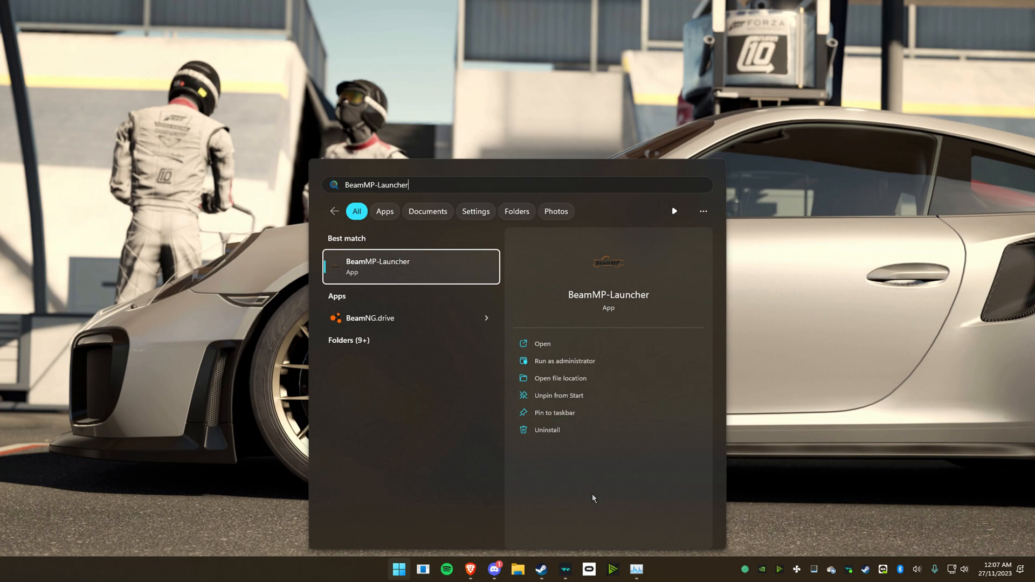
{"action": "mouse_move", "coordinate": [561, 360]}
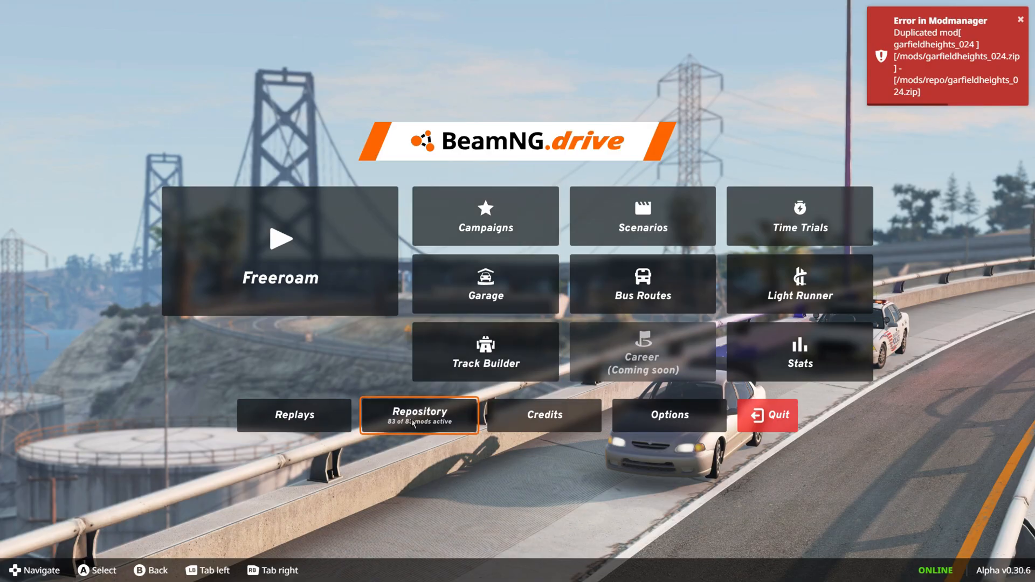
Step: Show the Mods Manager in the Repository, listing 83 of 83 mods active
{"action": "left_click", "coordinate": [418, 414]}
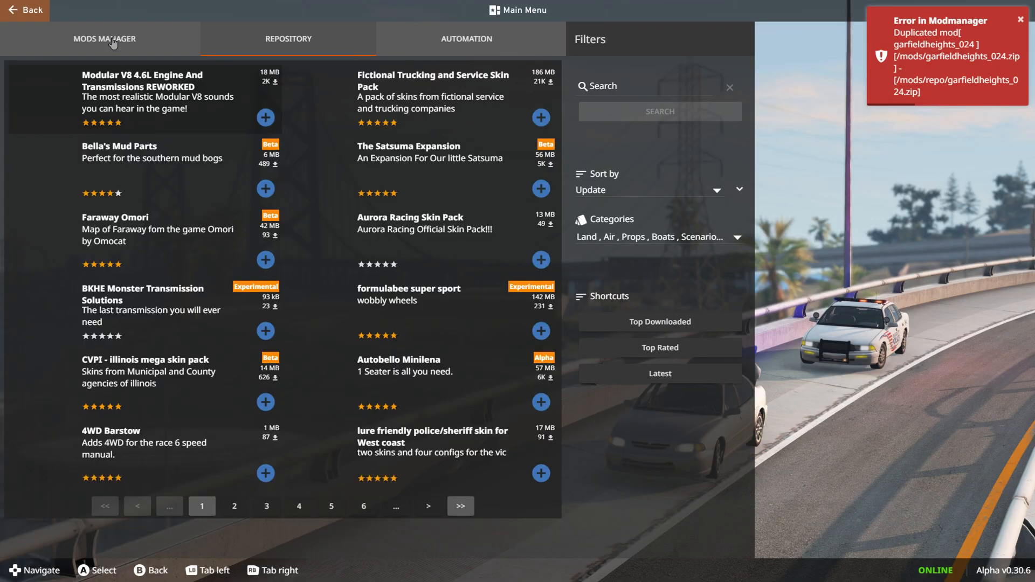
{"action": "left_click", "coordinate": [104, 39]}
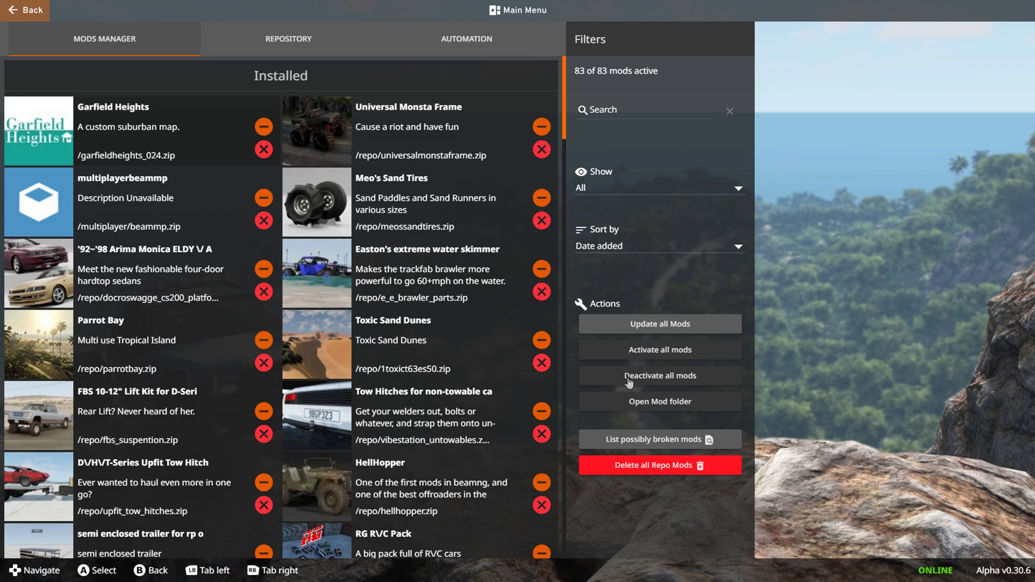
Step: Deactivate all mods, filter for 'multiplay', and enter Multiplayer from the main menu
{"action": "left_click", "coordinate": [659, 376]}
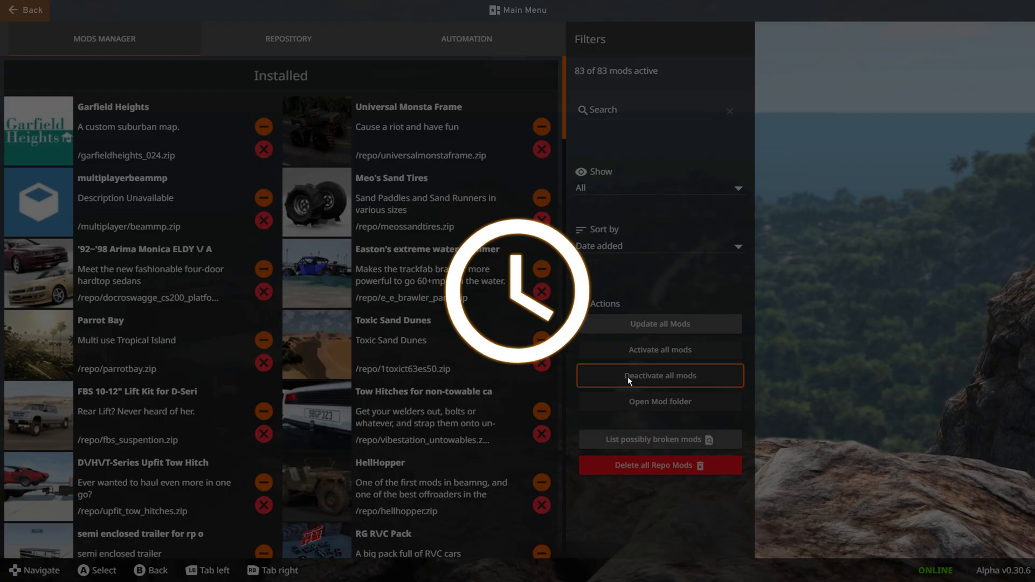
{"action": "left_click", "coordinate": [659, 375]}
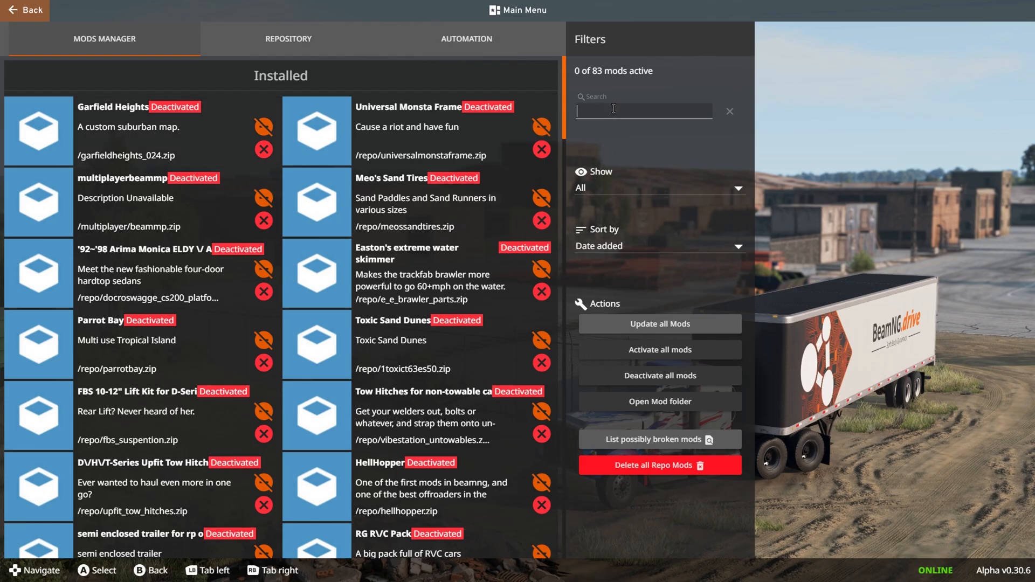
{"action": "type", "text": "multiplay"}
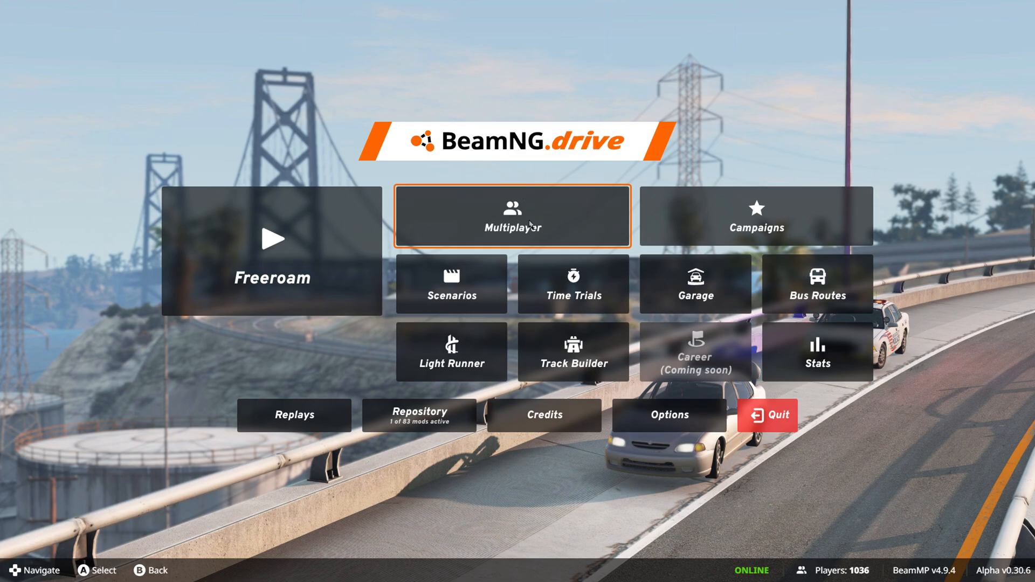
{"action": "left_click", "coordinate": [514, 216]}
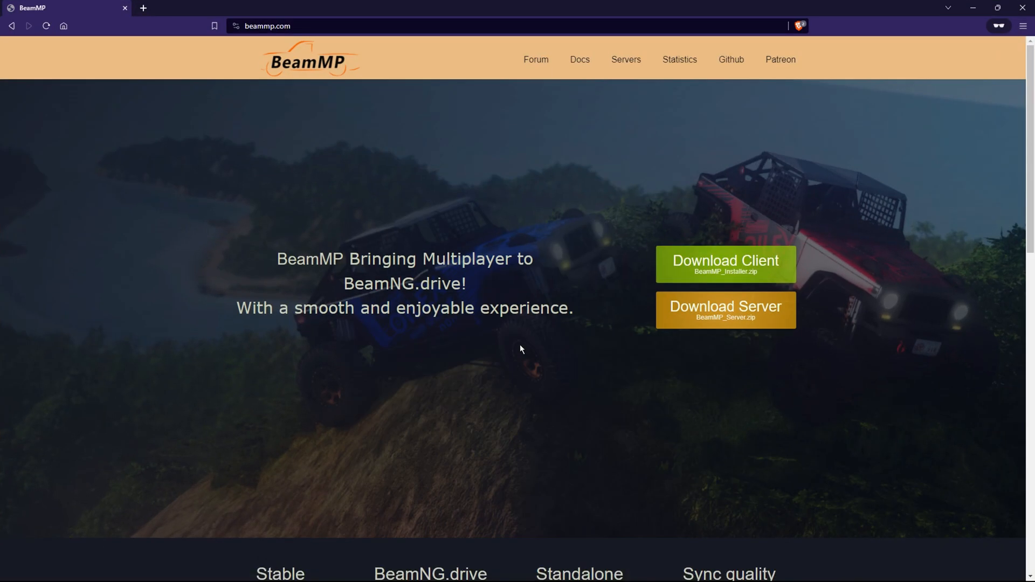
{"action": "mouse_move", "coordinate": [665, 265]}
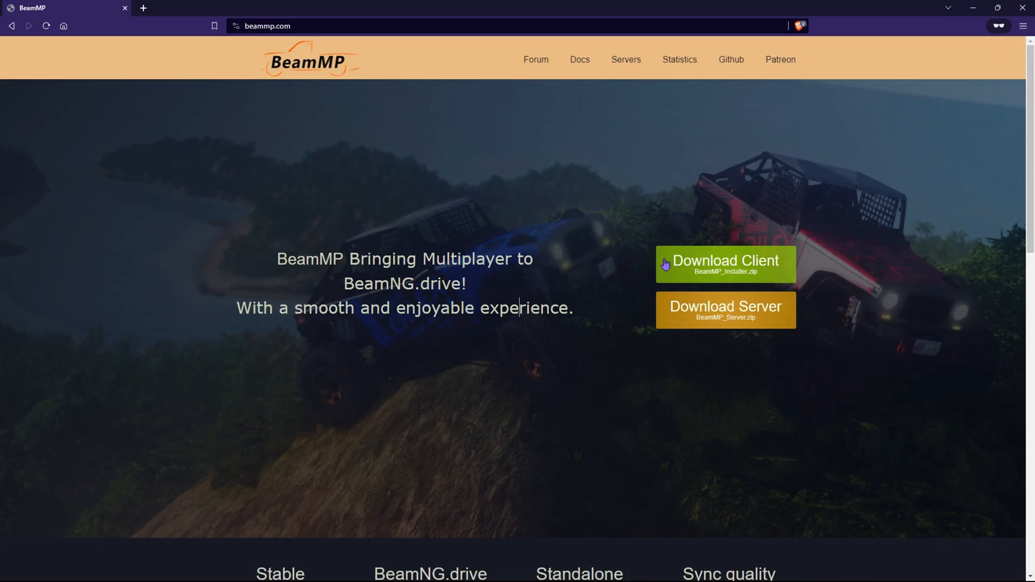
Step: Download the BeamMP client installer from beammp.com via Download Client
{"action": "left_click", "coordinate": [725, 264]}
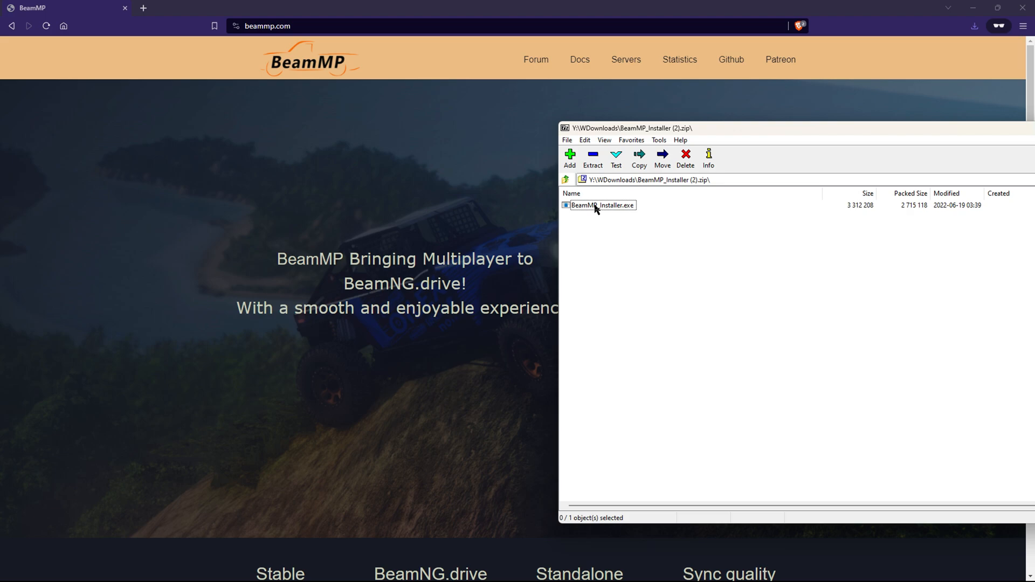
Step: Run BeamMP_Installer.exe, install with desktop shortcut, untick Launch BeamMP-Launcher, and finish
{"action": "left_click", "coordinate": [601, 205]}
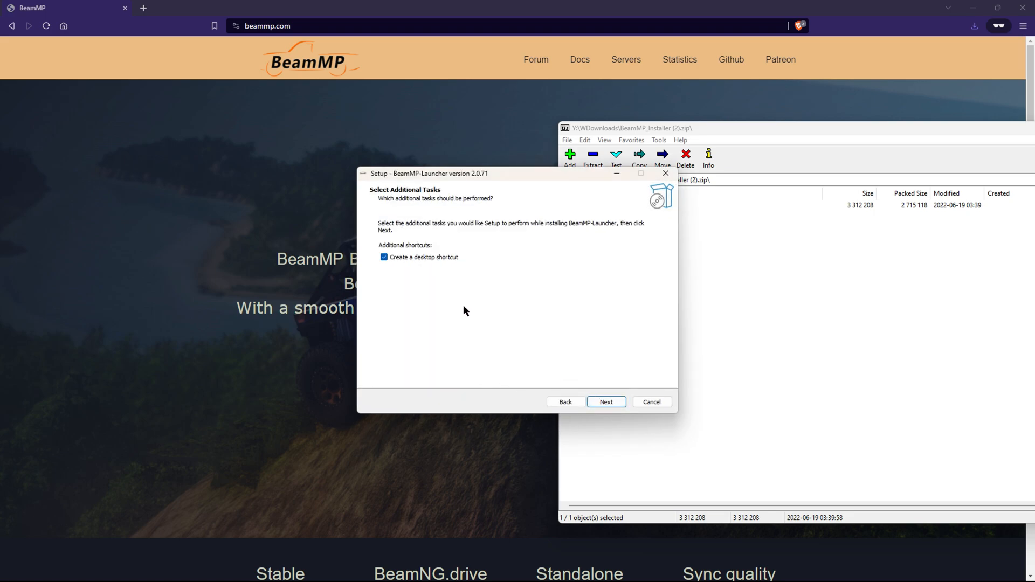
{"action": "left_click", "coordinate": [605, 401]}
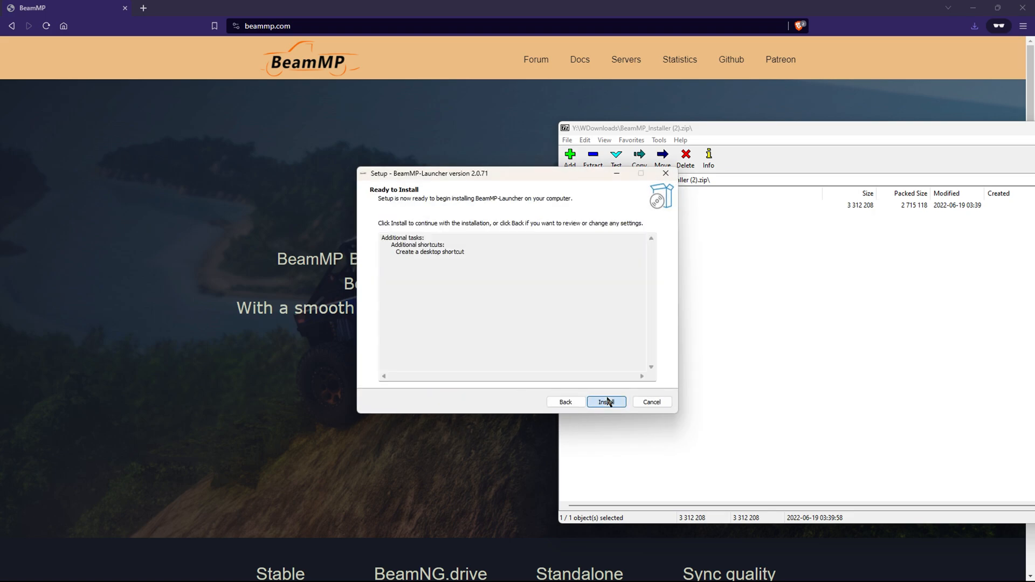
{"action": "left_click", "coordinate": [606, 401]}
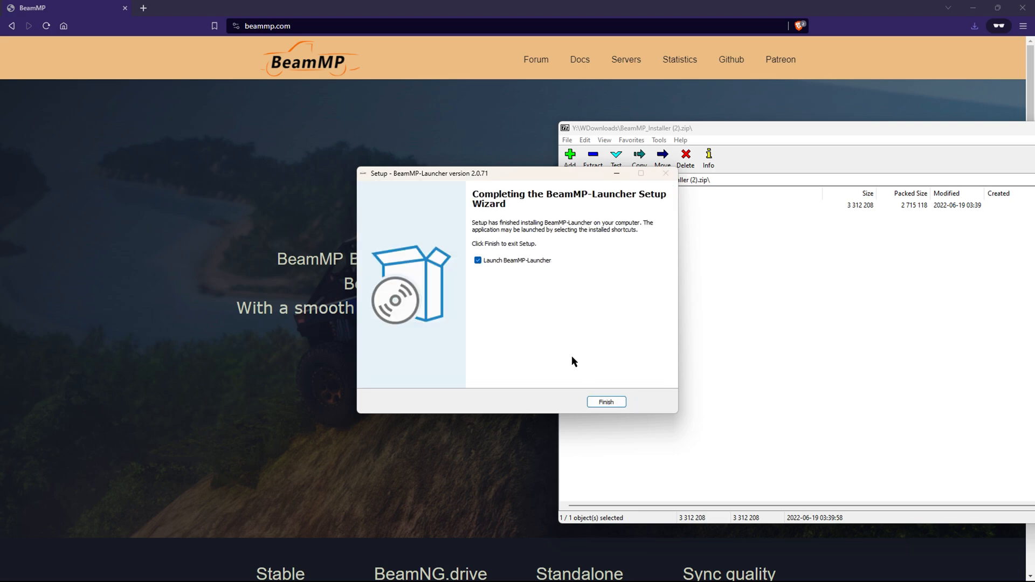
{"action": "left_click", "coordinate": [478, 260]}
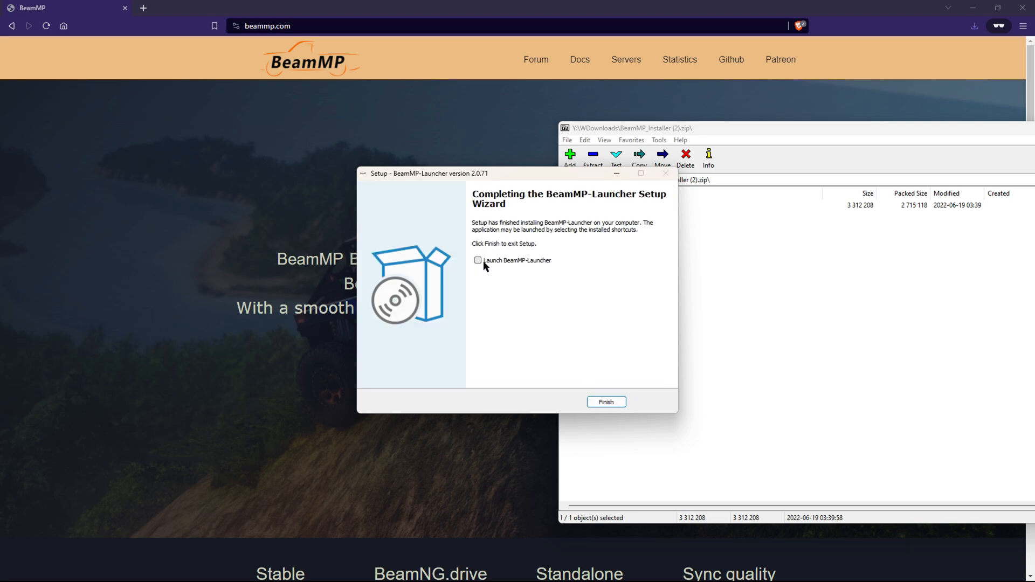
{"action": "left_click", "coordinate": [605, 403]}
{"action": "type", "text": "beam"}
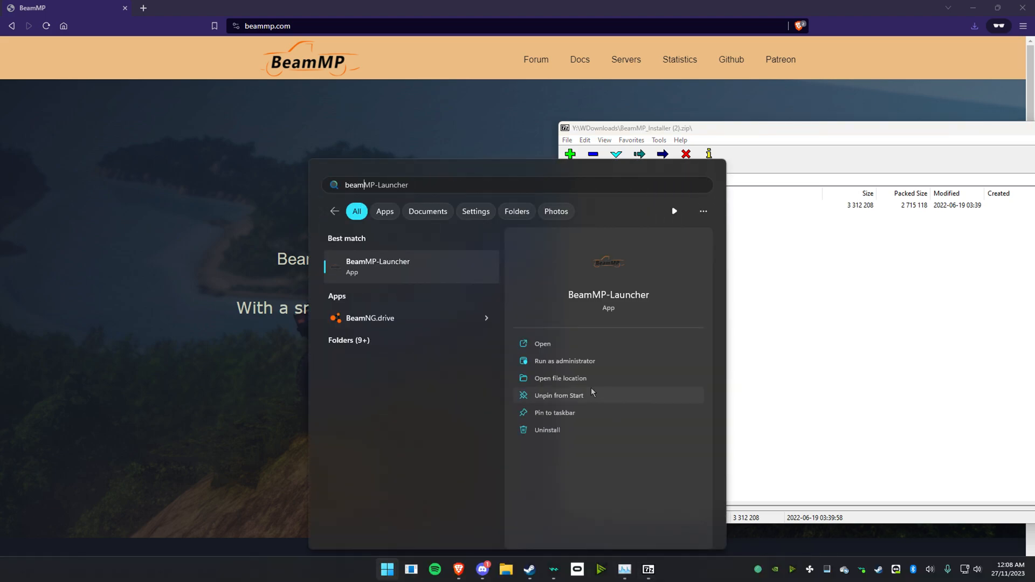
{"action": "mouse_move", "coordinate": [565, 360]}
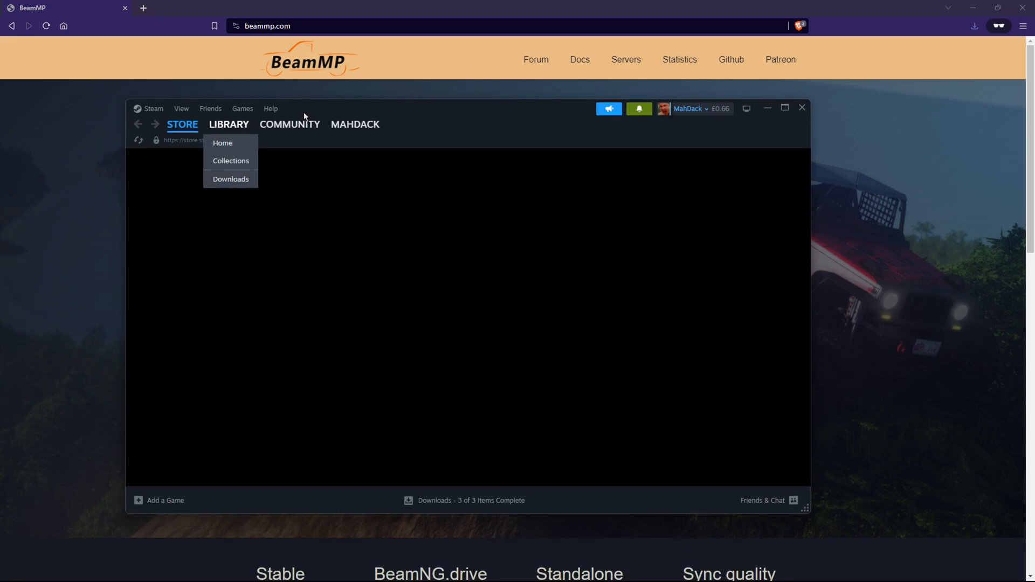
Step: Verify integrity of BeamNG.drive's game files from its Installed Files properties in the Steam Library
{"action": "left_click", "coordinate": [223, 142]}
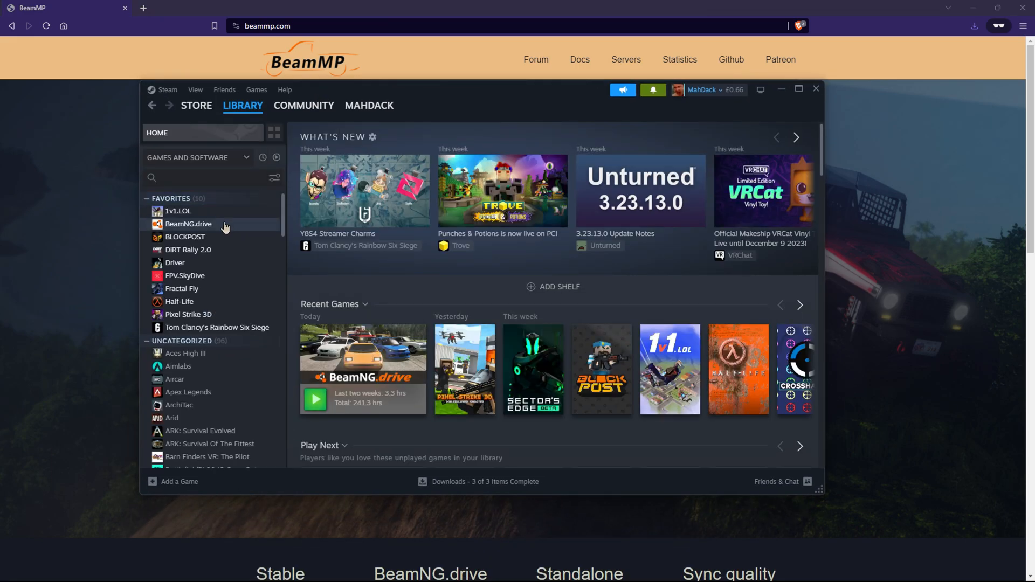
{"action": "right_click", "coordinate": [188, 225]}
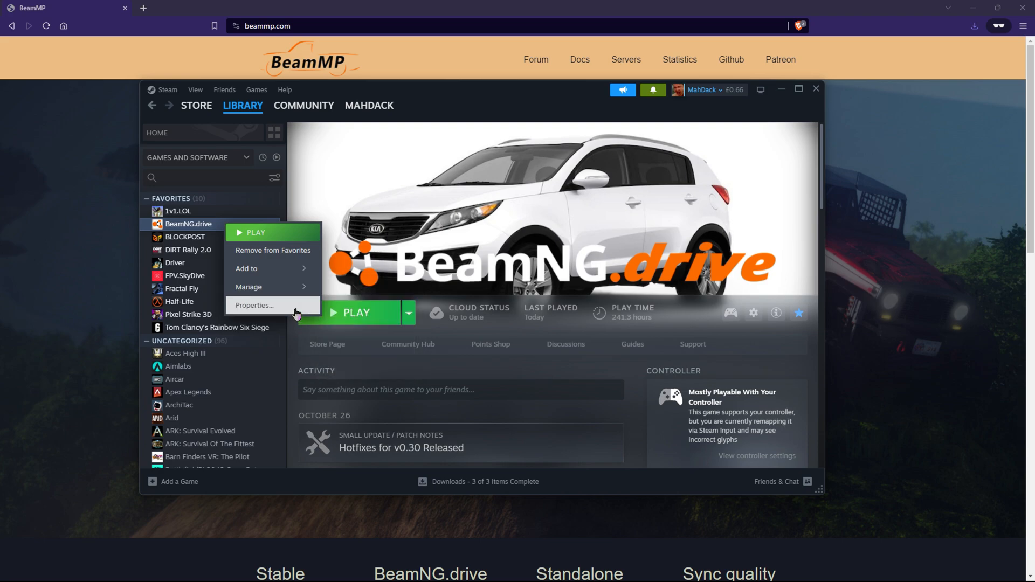
{"action": "left_click", "coordinate": [253, 305]}
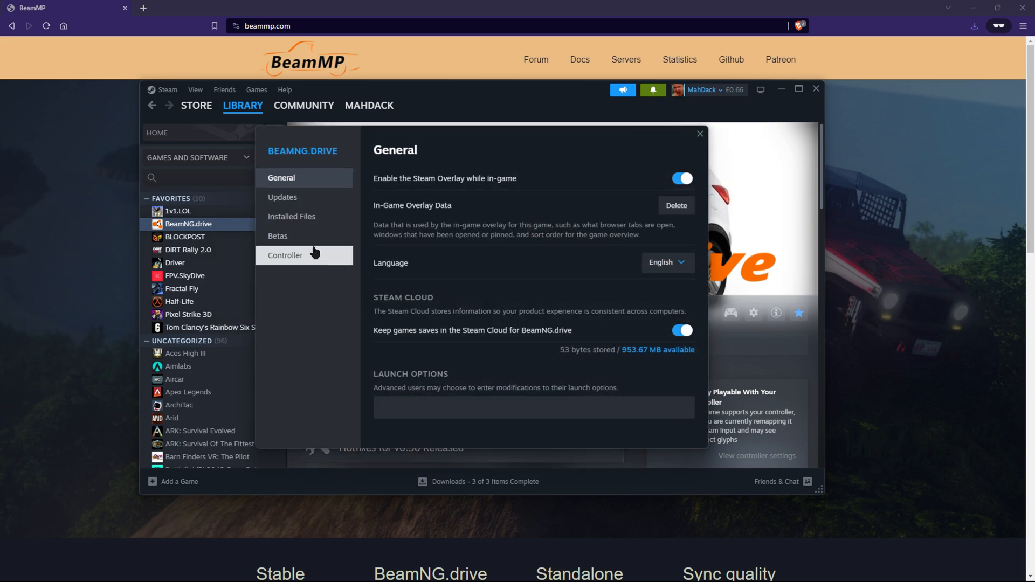
{"action": "left_click", "coordinate": [291, 217]}
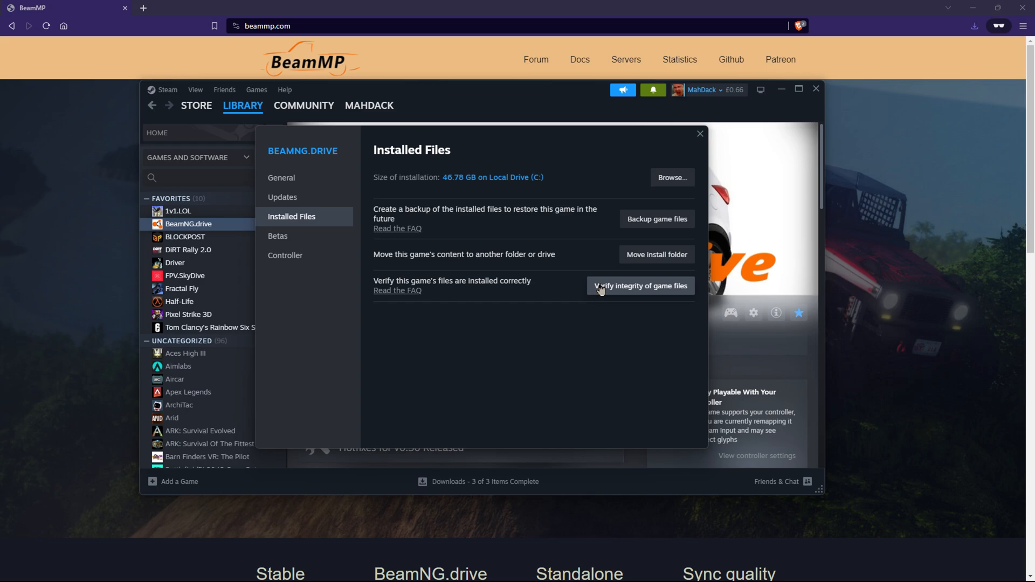
{"action": "left_click", "coordinate": [699, 134]}
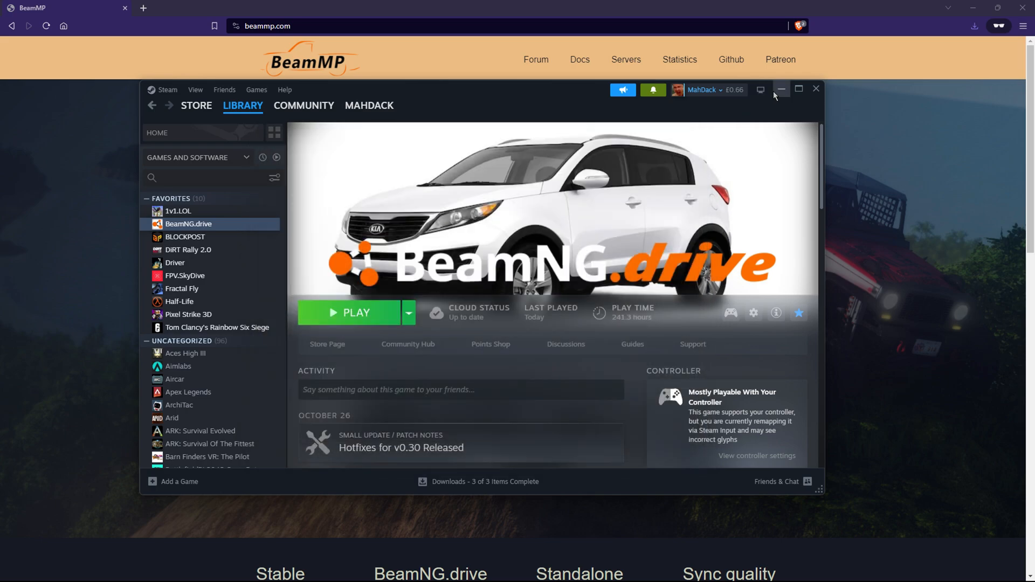